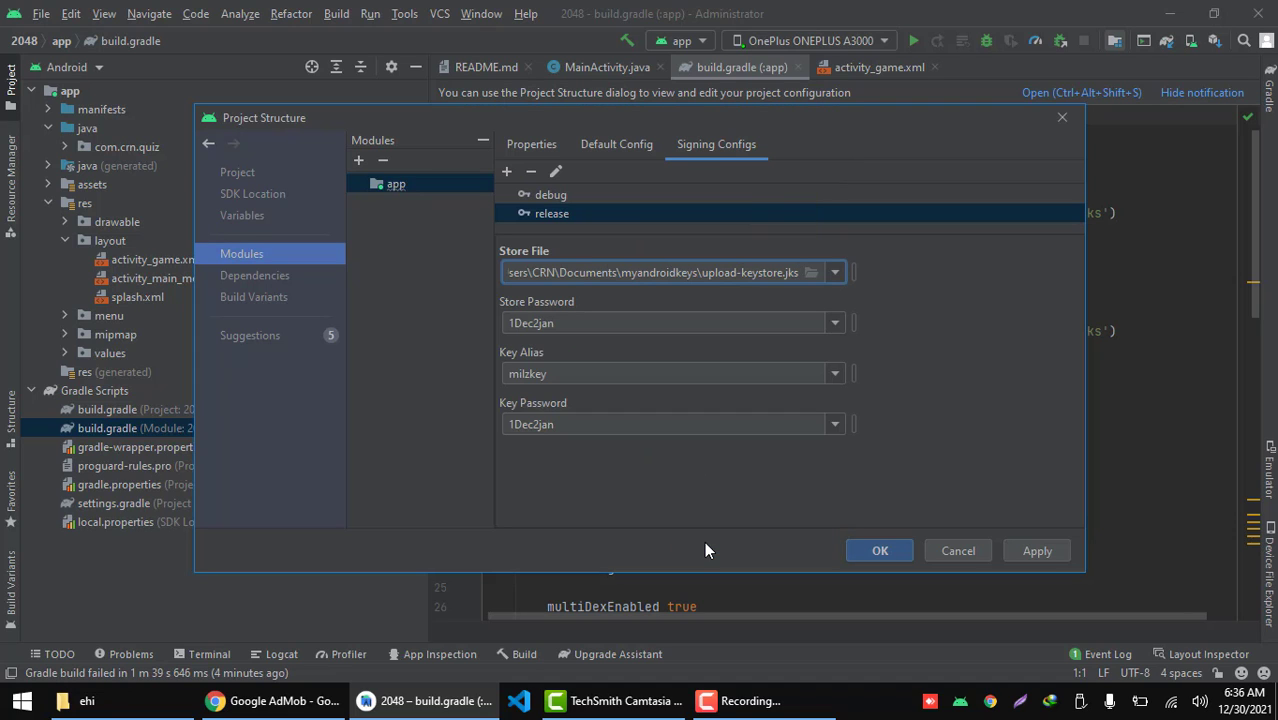
left_click(811, 272)
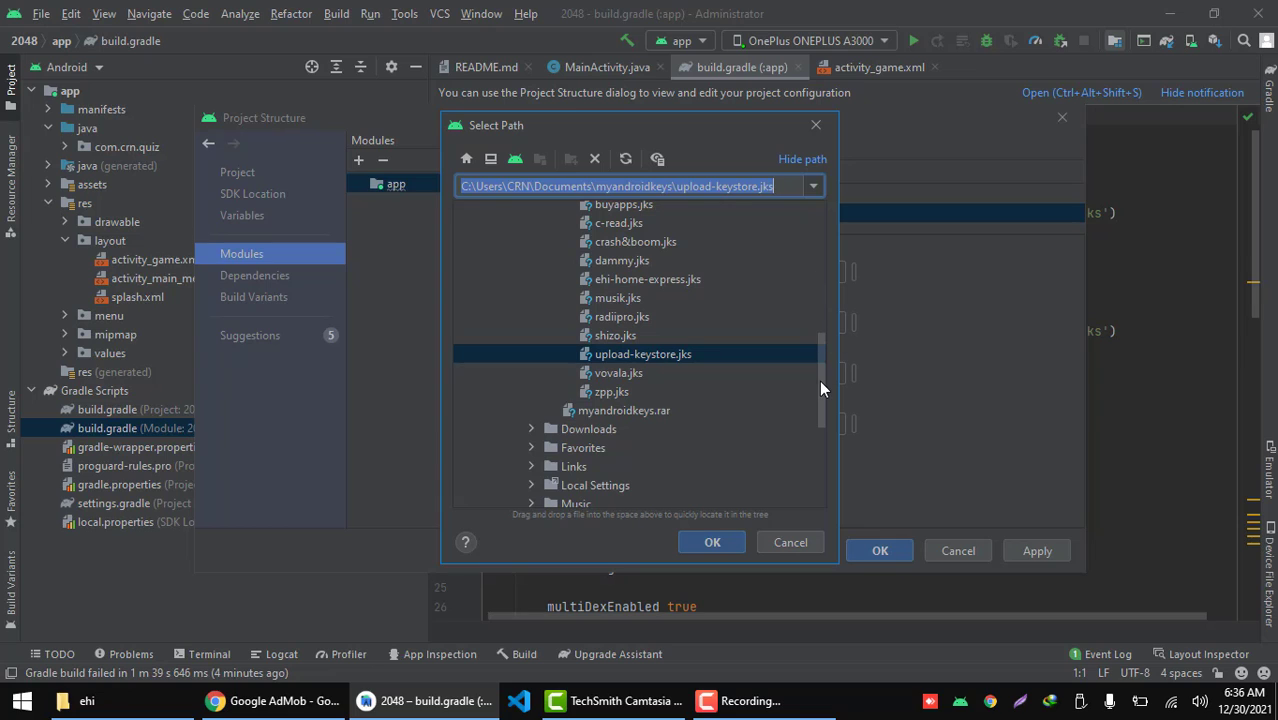
left_click(712, 542)
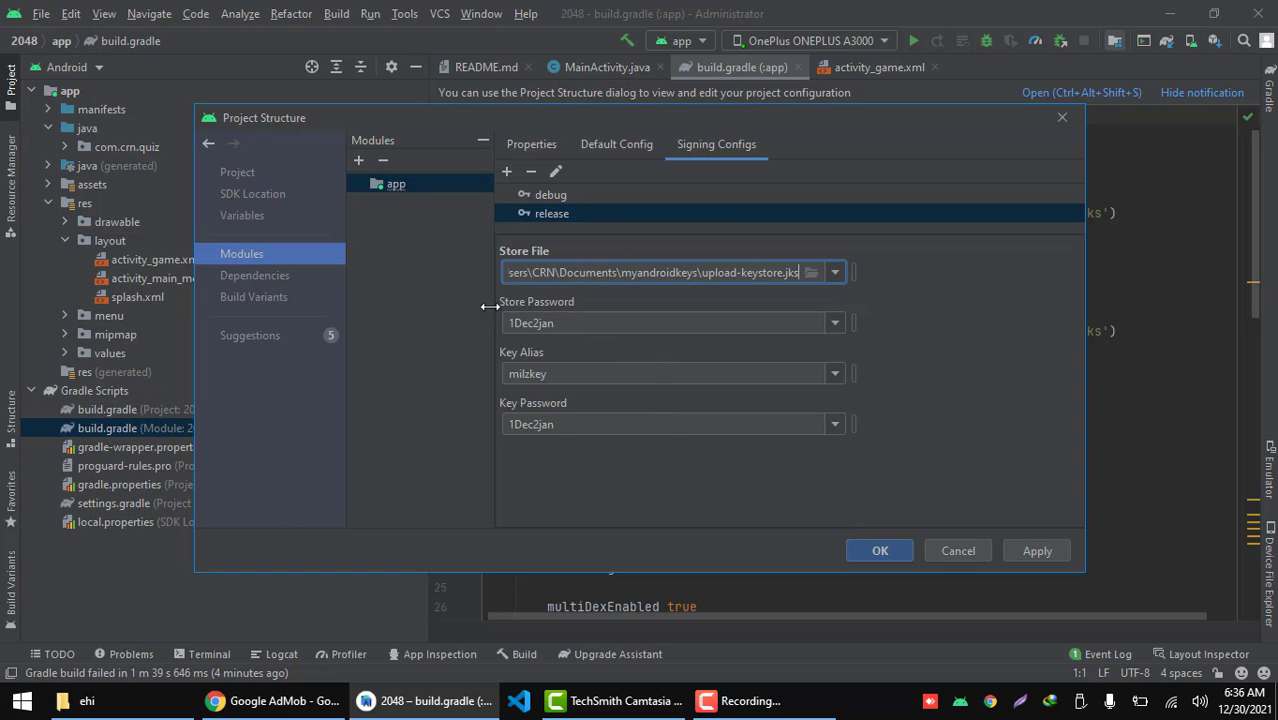